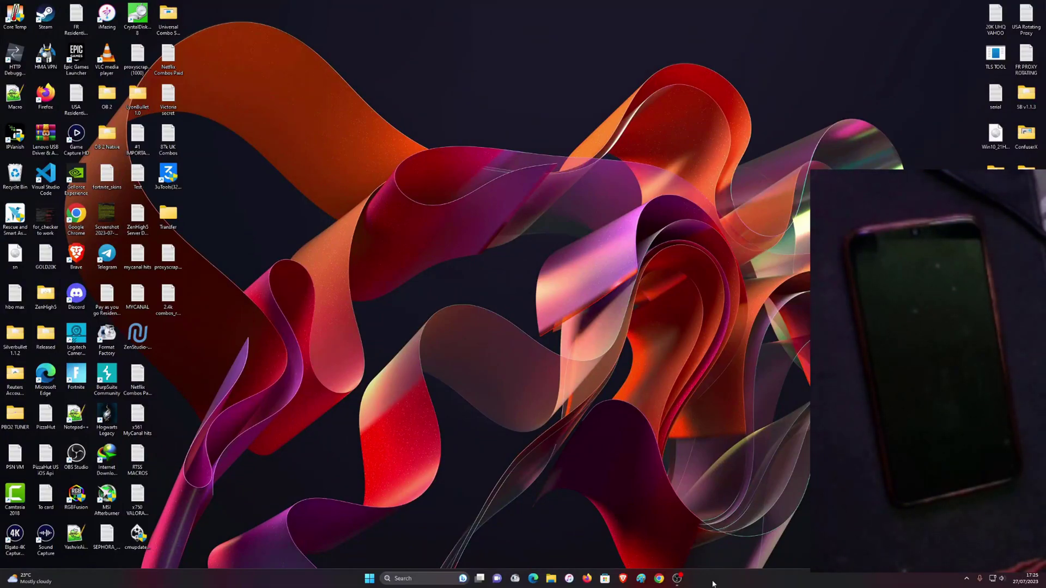
mouse_move(527, 263)
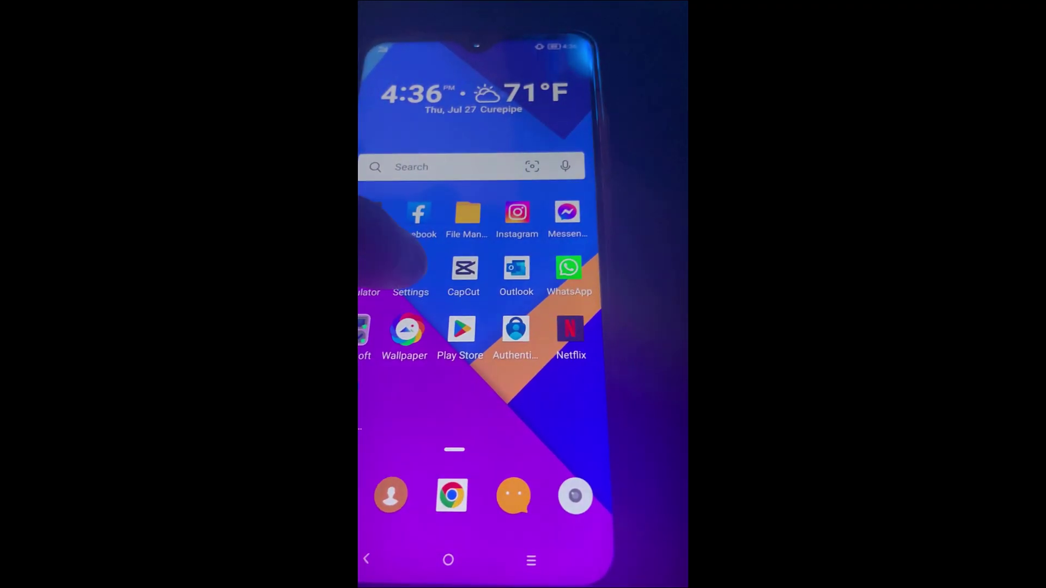
Step: Reach Developer options via Settings > General settings and check OEM unlocking and USB debugging
left_click(411, 271)
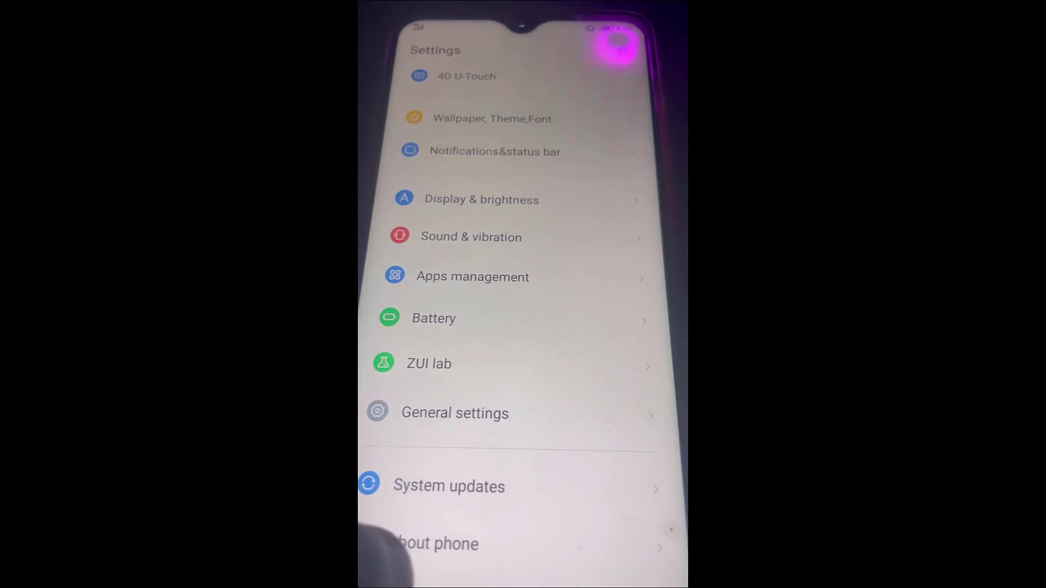
left_click(437, 544)
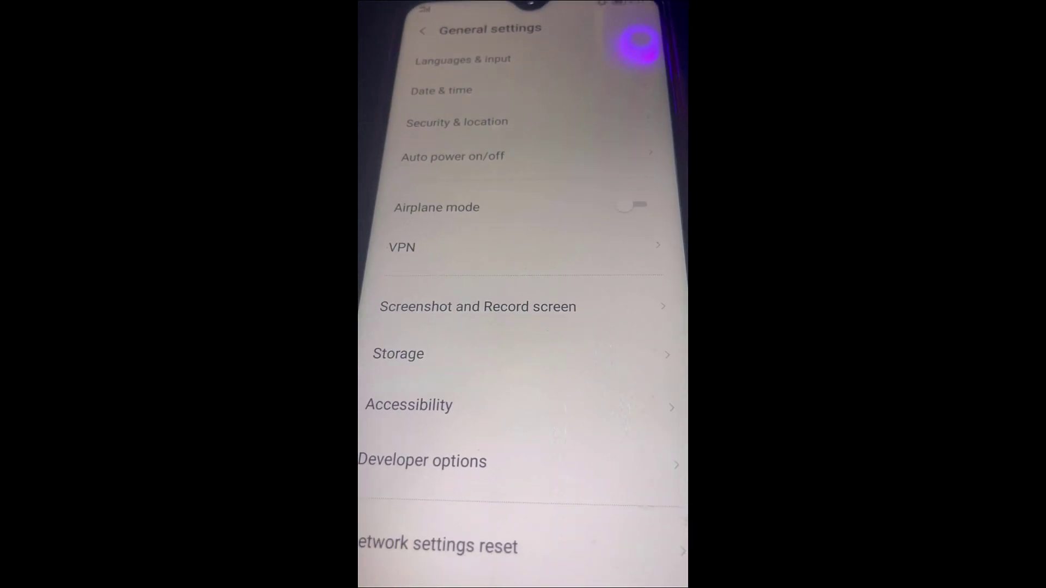
left_click(423, 461)
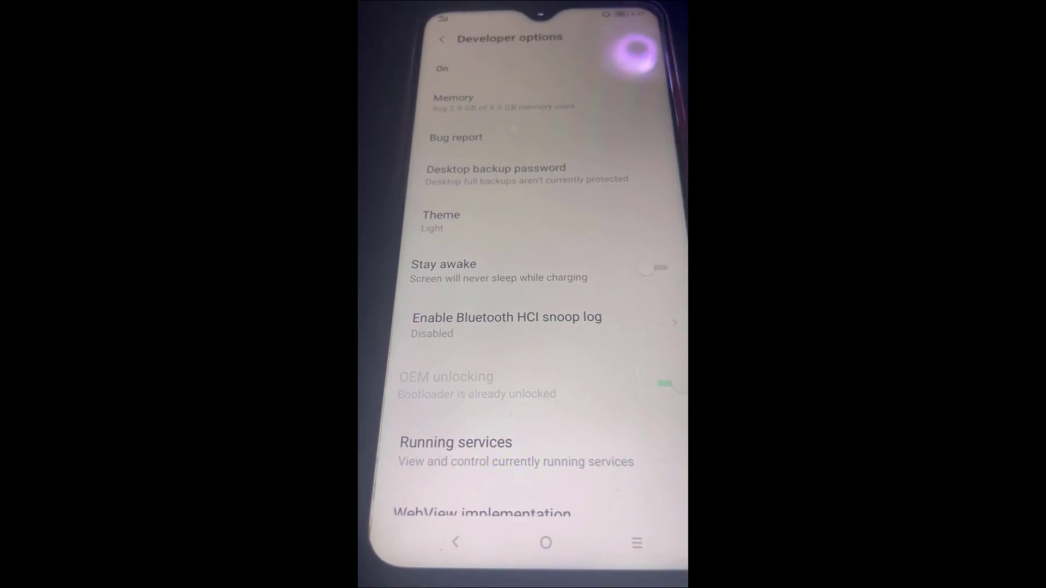
scroll("down", 3)
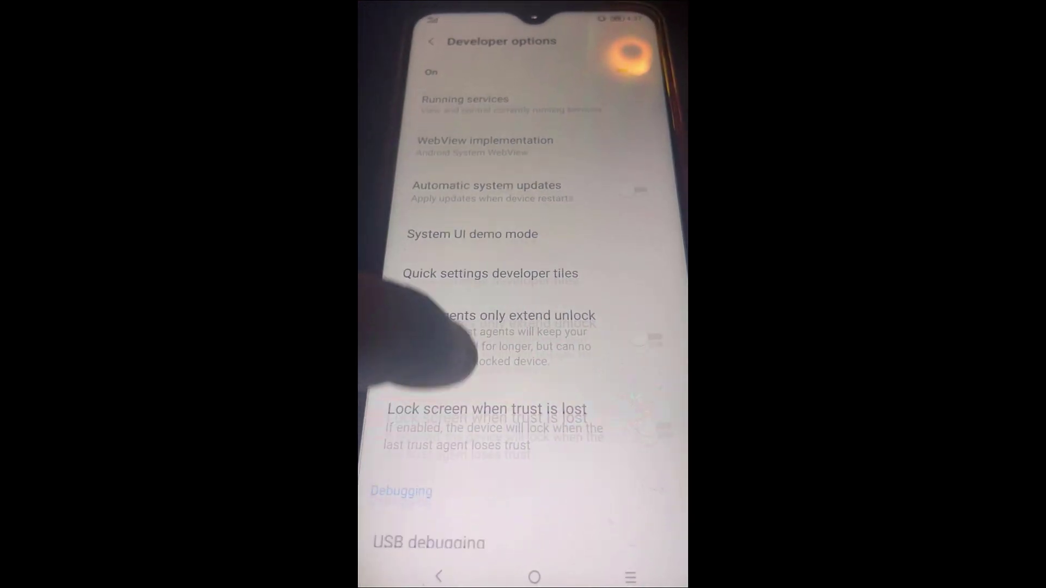
left_click(427, 542)
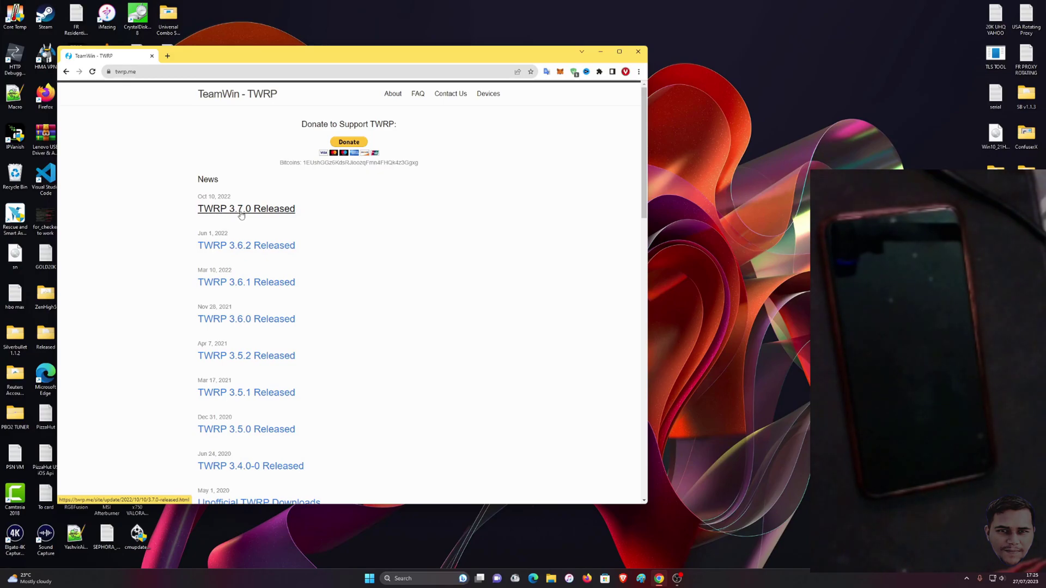
Step: View the TWRP 3.7.0 release post, then search the Devices page for Lenovo Z5
left_click(246, 208)
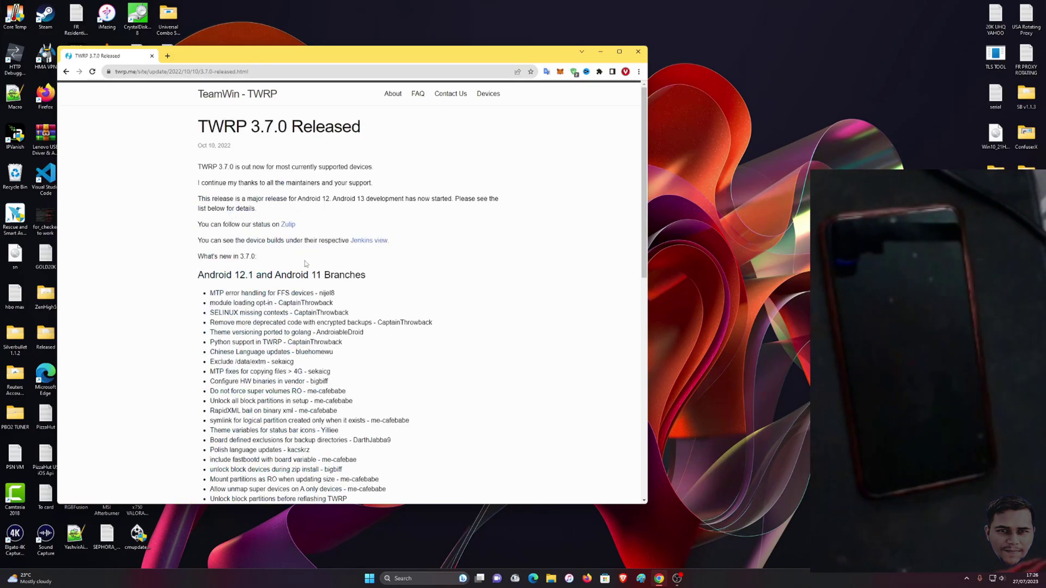
scroll("down", 3)
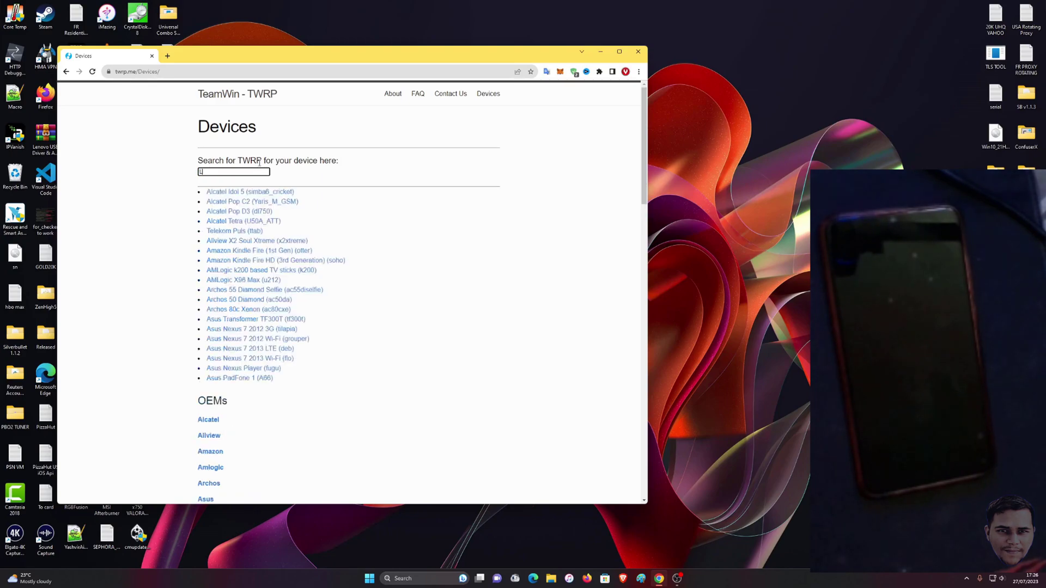
type("Lenovo Z5")
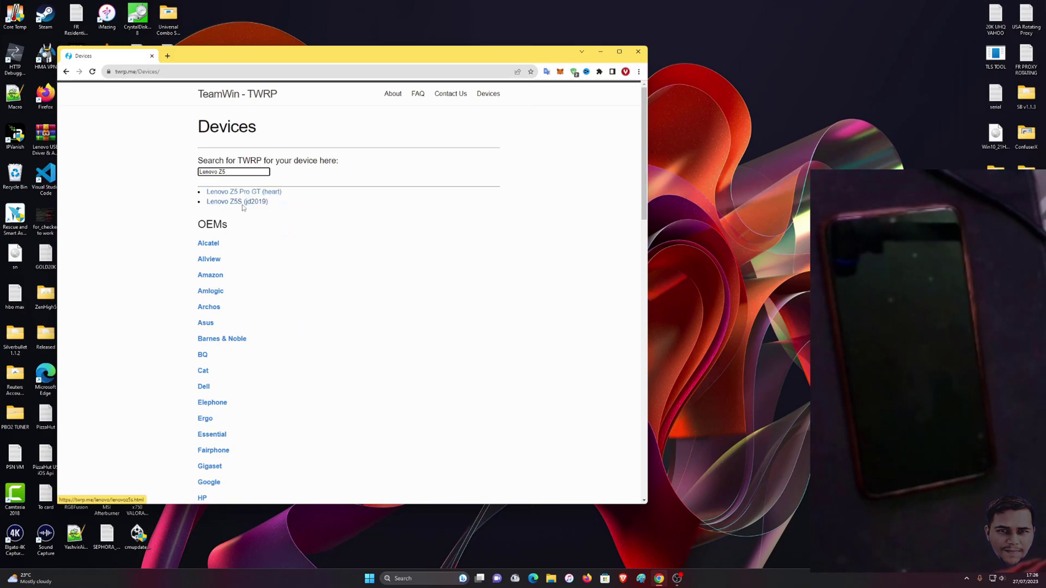
Step: From the Lenovo Z5S page, download twrp-3.7.0_9-0-jd2019.img via the Europe mirror and keep it
left_click(236, 201)
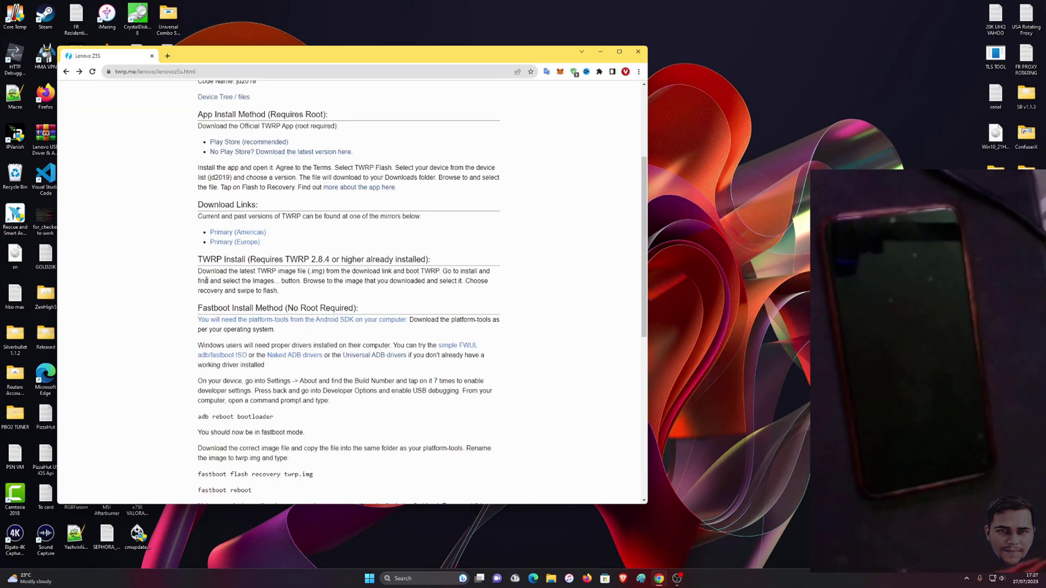
scroll("up", 3)
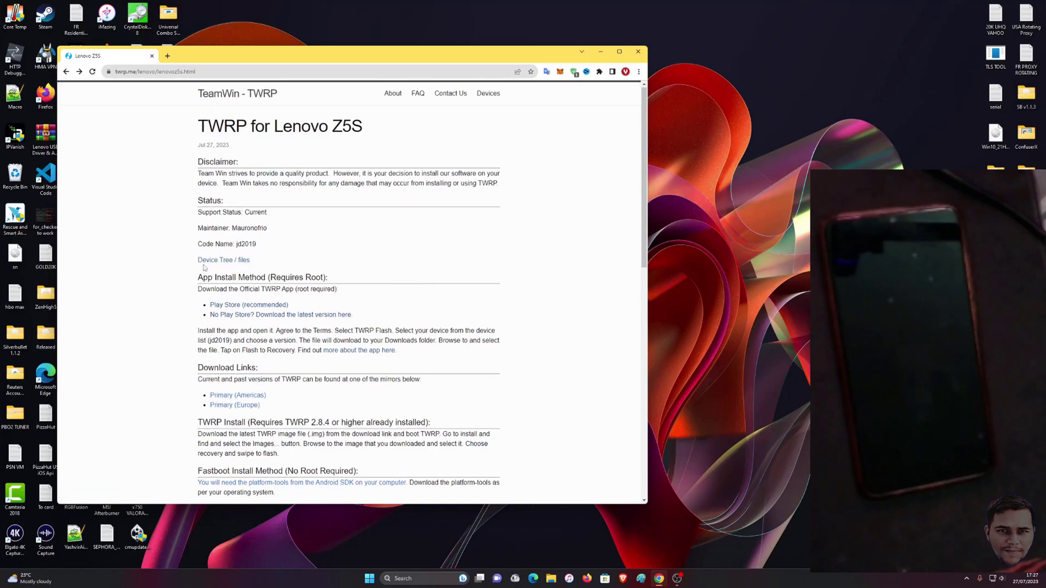
scroll("down", 3)
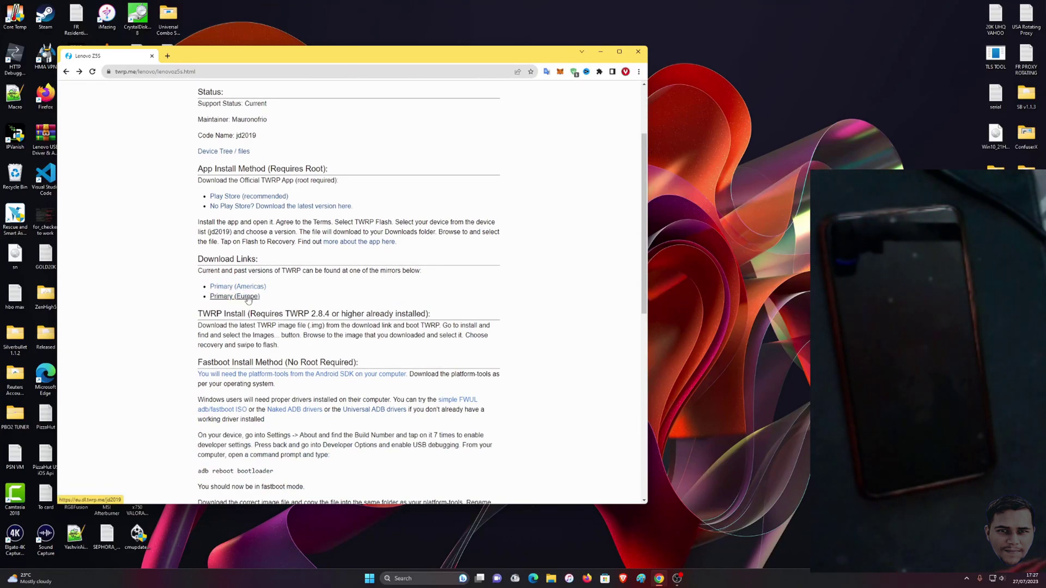
left_click(234, 297)
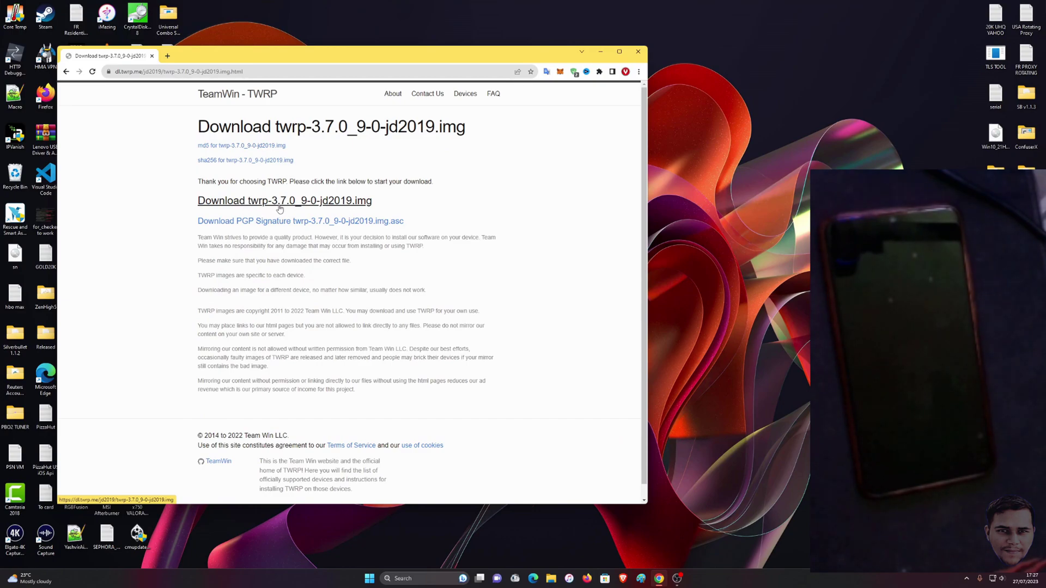
left_click(285, 201)
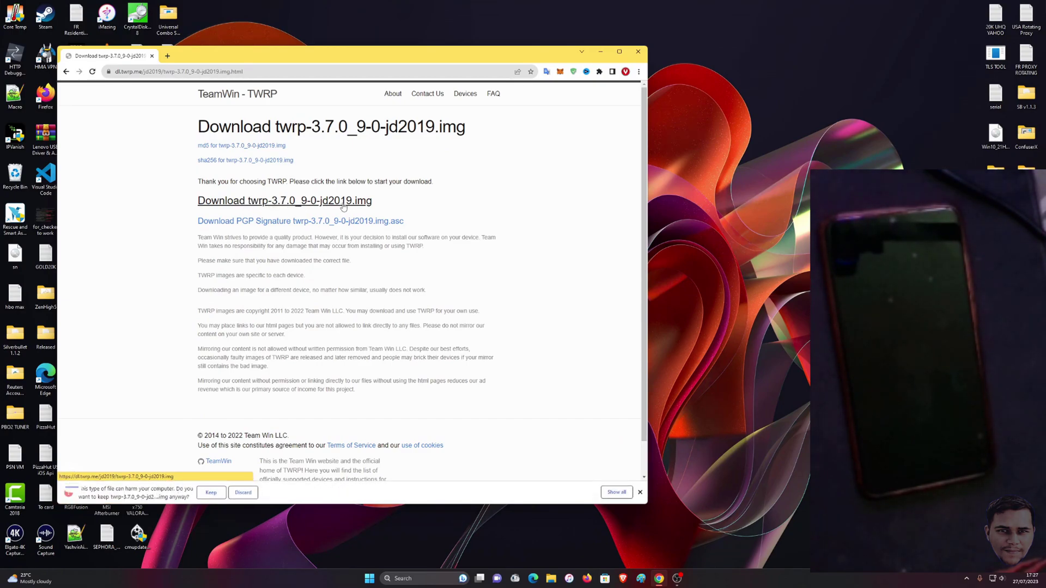
left_click(210, 493)
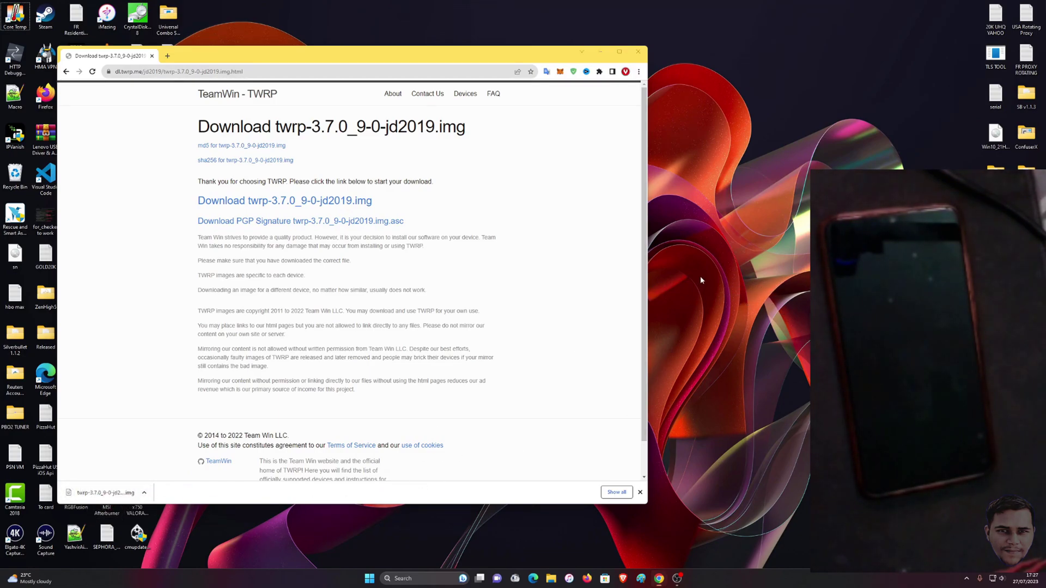
Step: Create a 'Lenovo Unlock' folder on the desktop and close the browser after the download
right_click(701, 280)
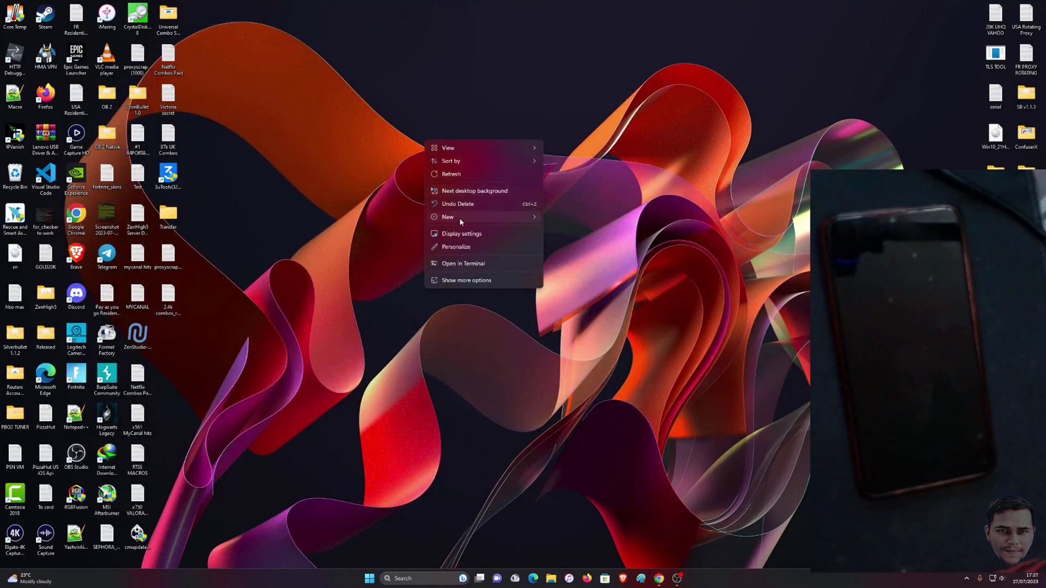
left_click(448, 217)
type("Len")
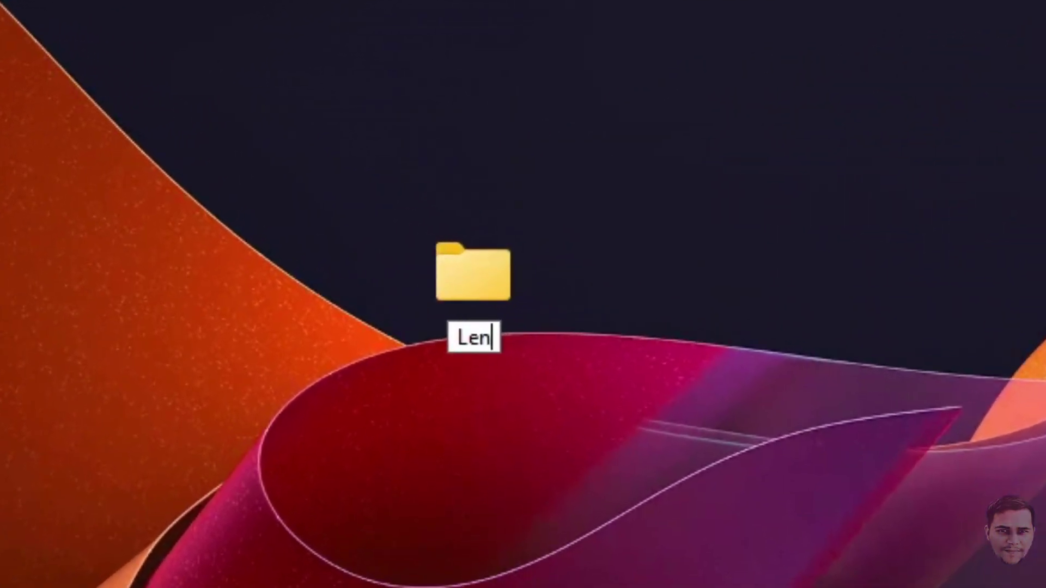
type("ovo Ub")
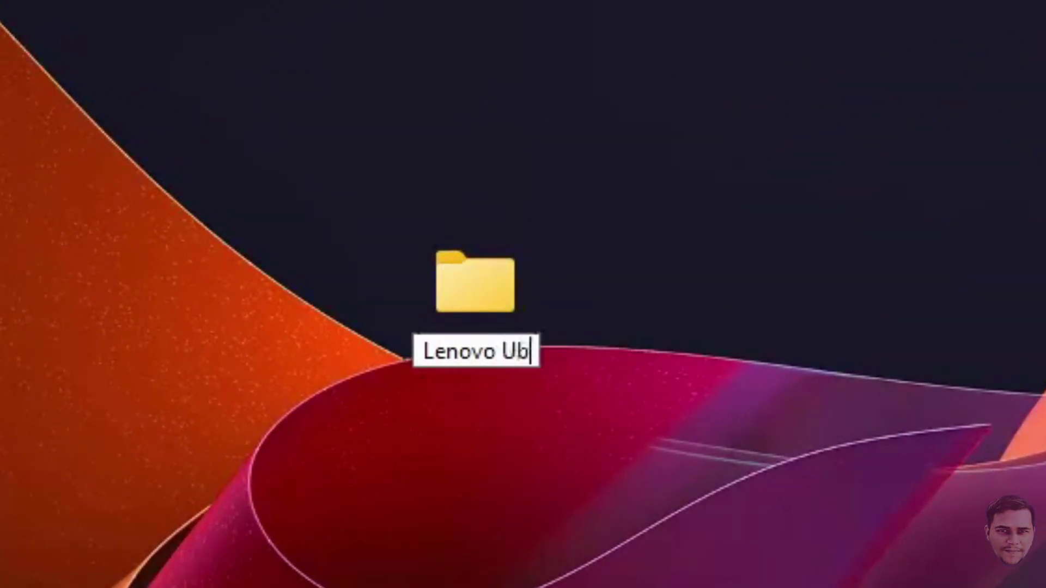
key("Backspace")
type("nlock")
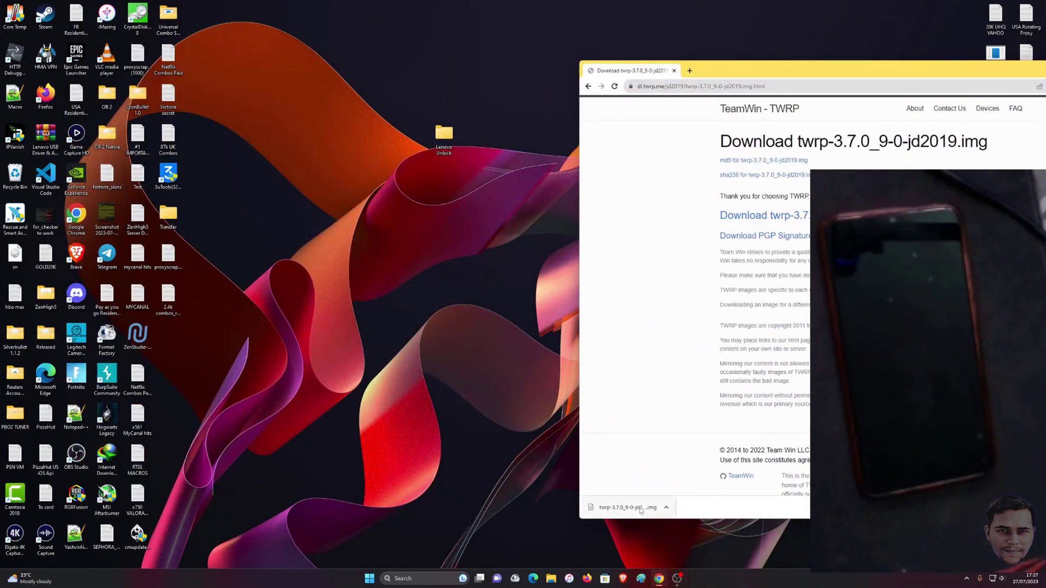
left_click(443, 133)
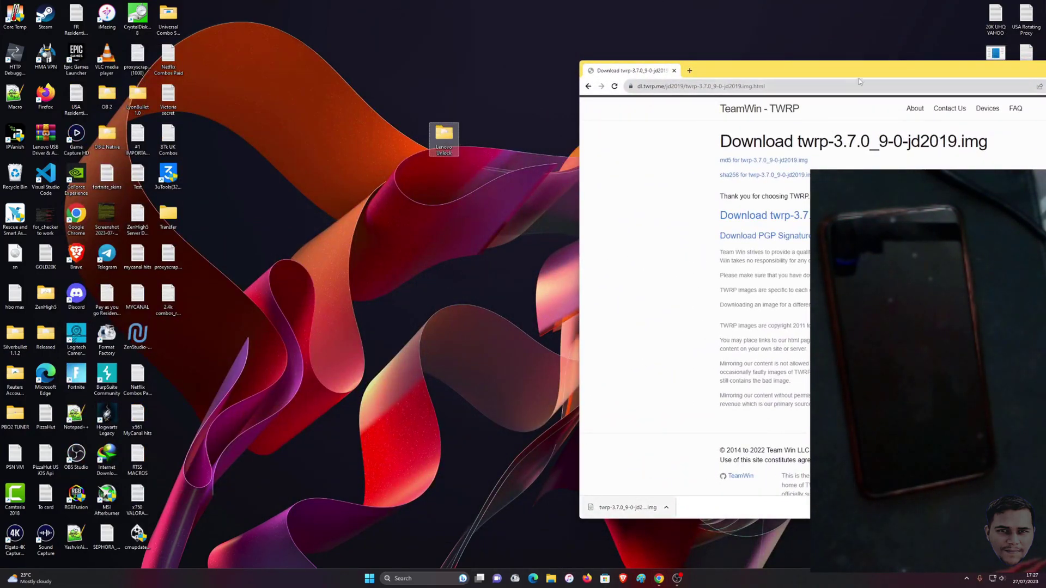
left_click(674, 70)
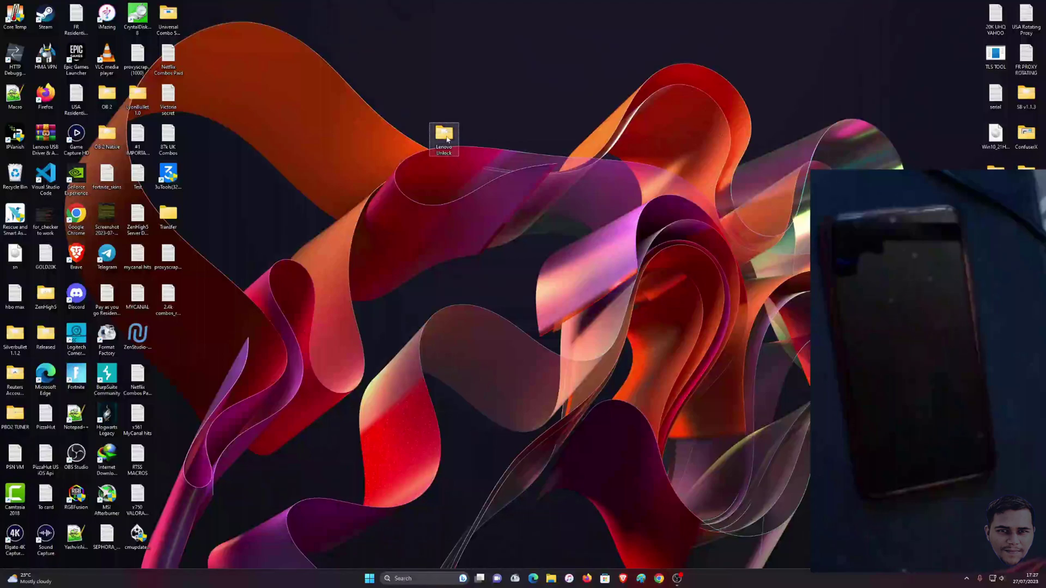
Step: Open the Lenovo Unlock folder from the desktop in File Explorer
double_click(443, 137)
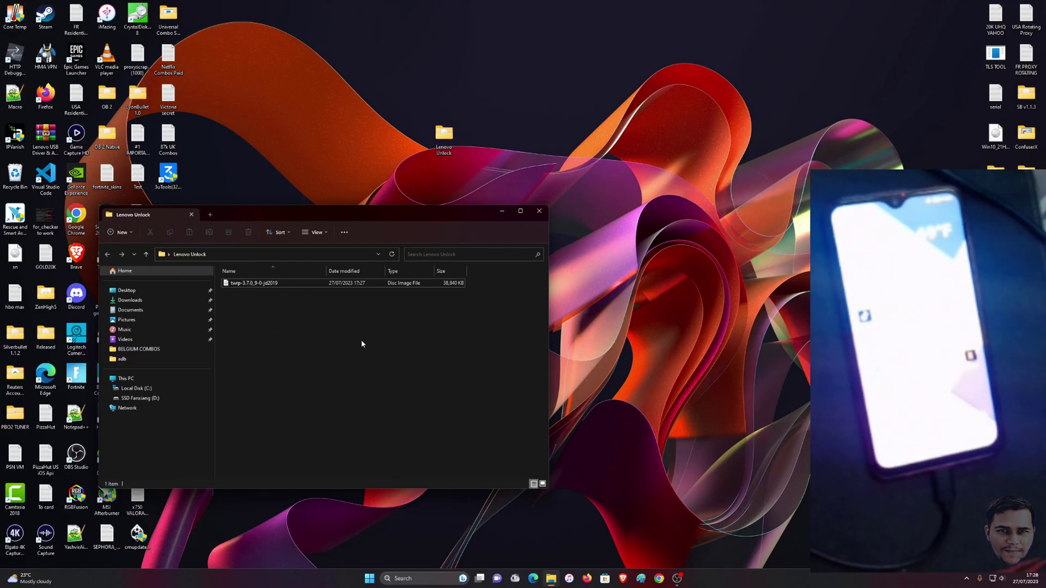
mouse_move(336, 355)
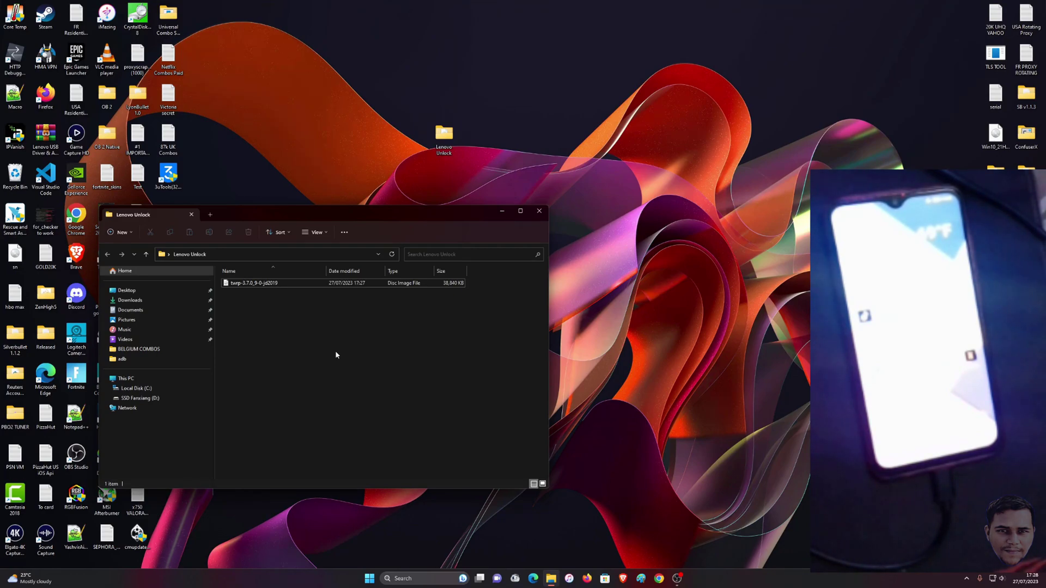
Step: Launch a terminal in the Lenovo Unlock folder and run adb reboot bootloader
right_click(336, 354)
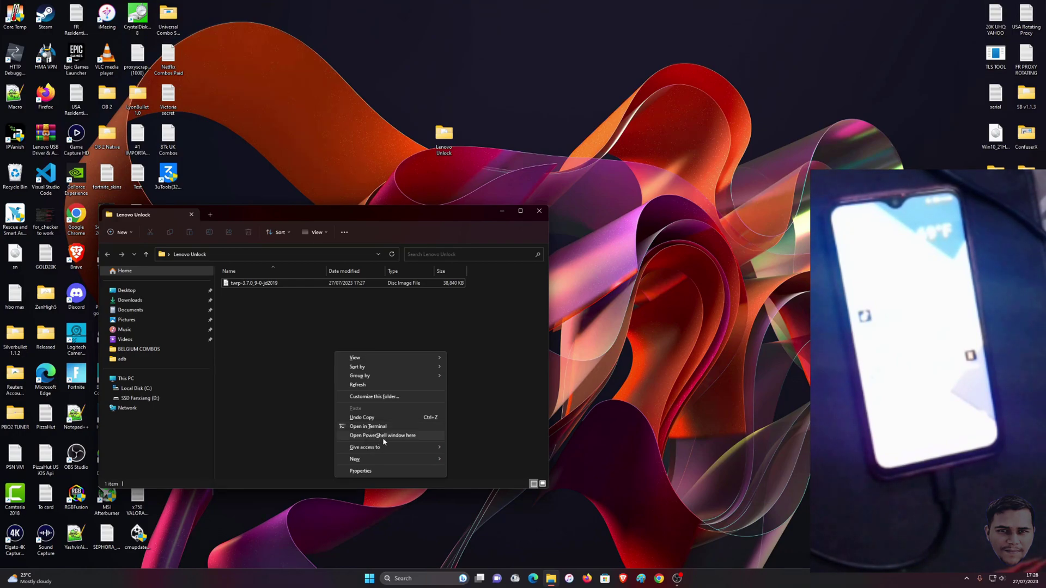
mouse_move(368, 426)
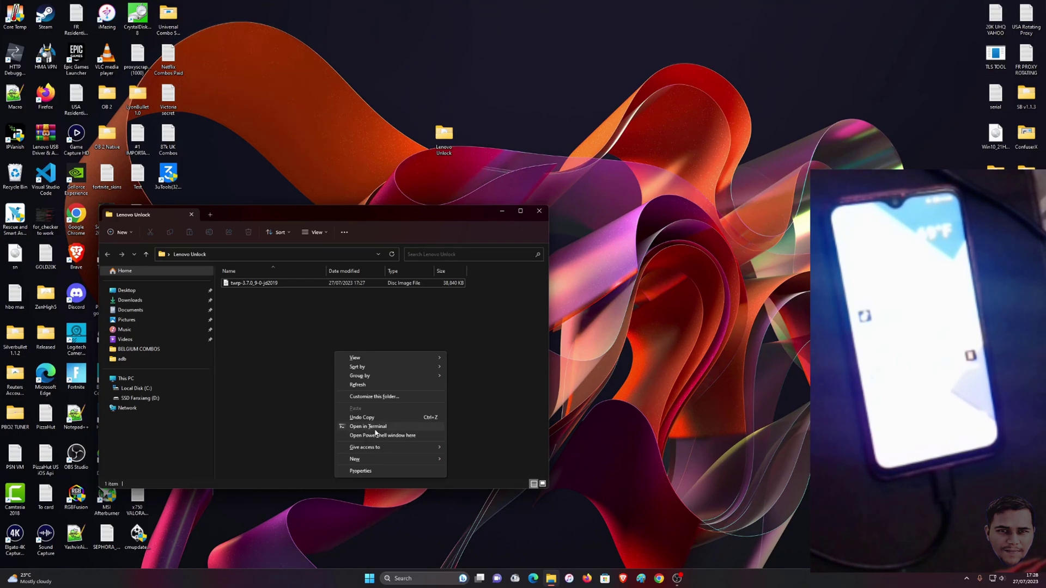
left_click(382, 435)
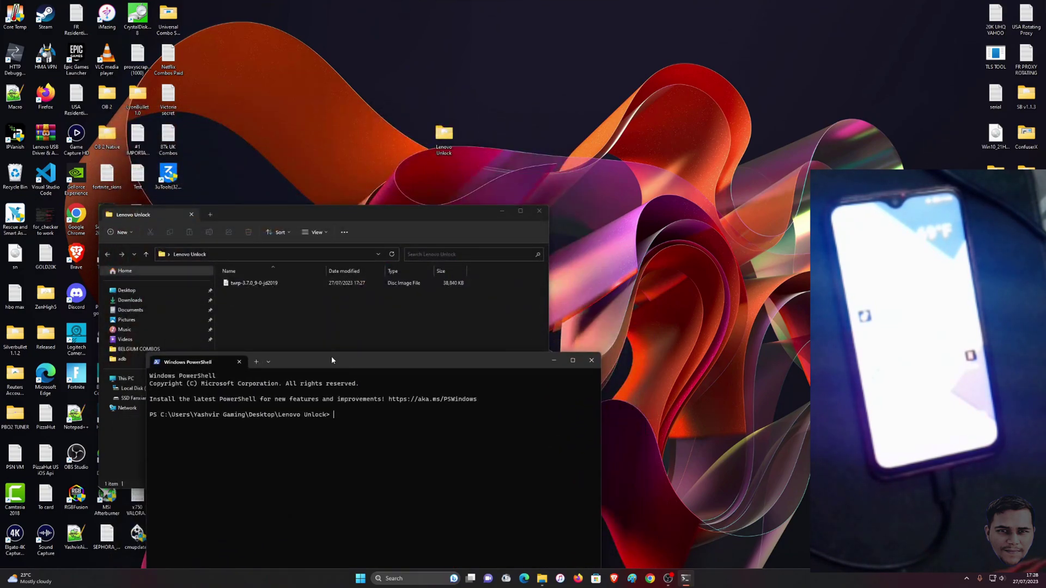
type("adb reboot boot")
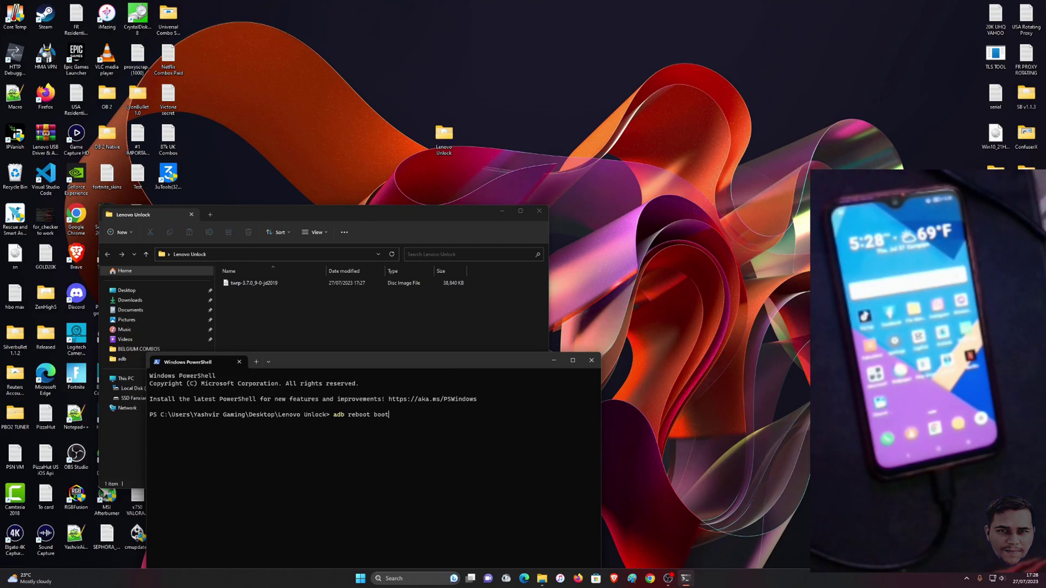
type("loader")
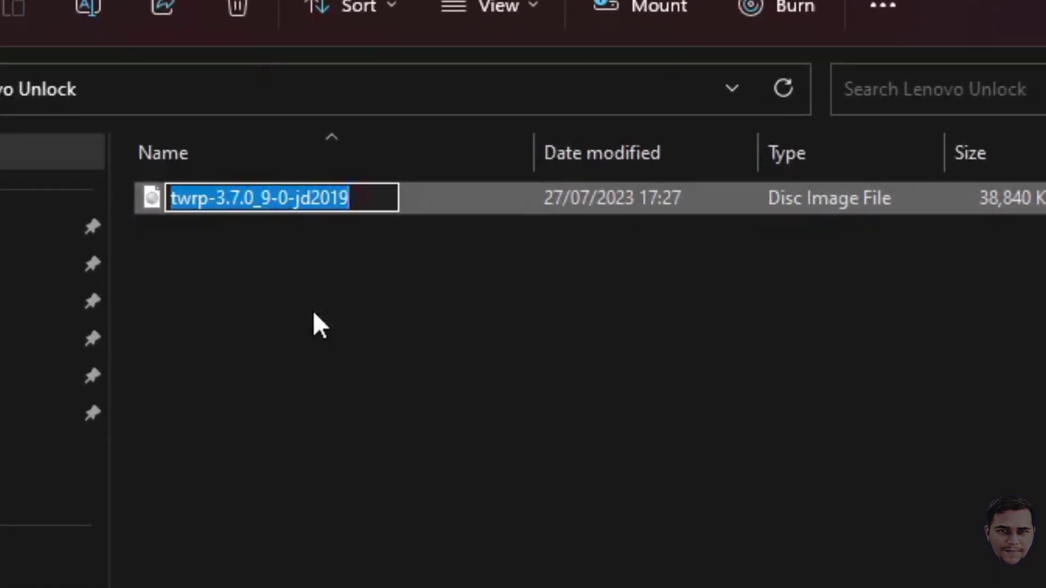
Step: Rename the TWRP .img file to twrp
type("twrp")
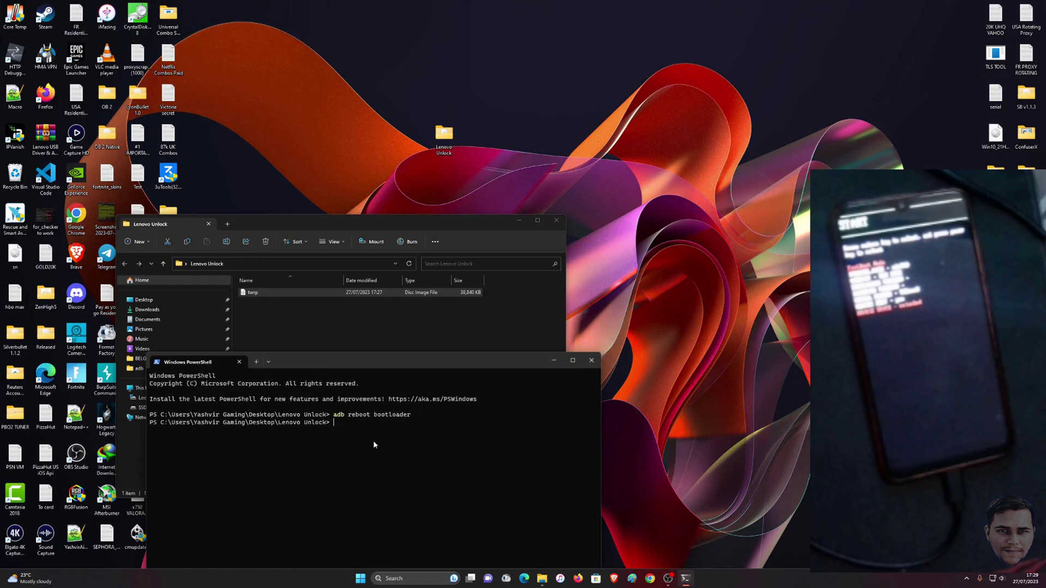
Step: Run fastboot flash recovery twrp.img to write TWRP to the recovery partition
type("fastboot")
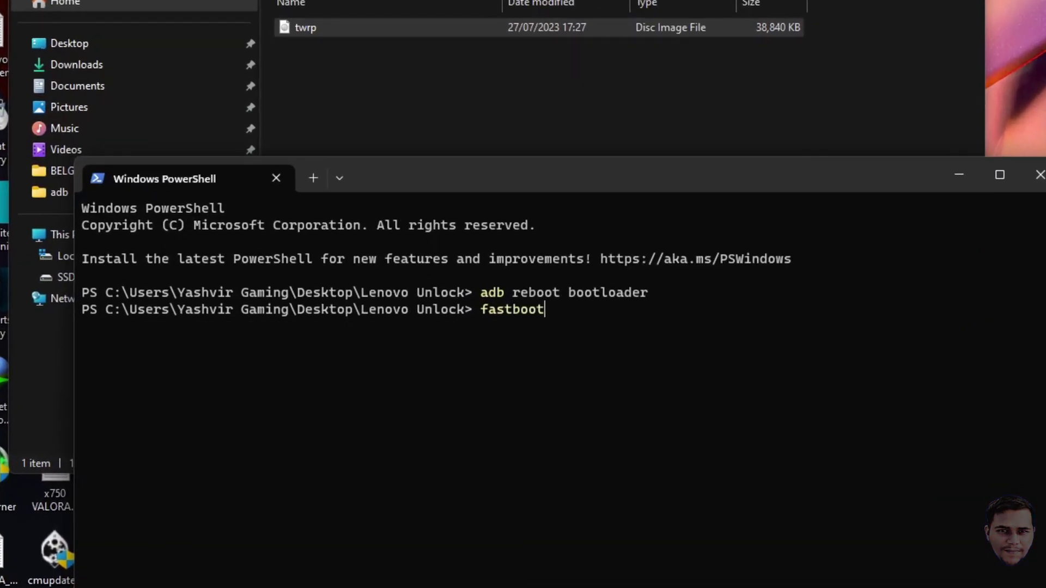
type("flash re")
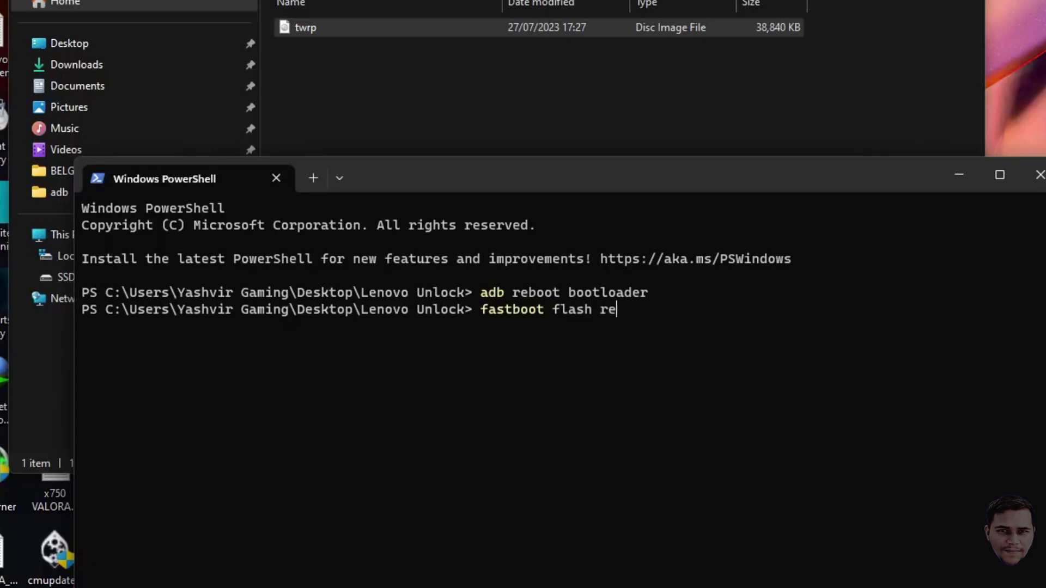
type("covery")
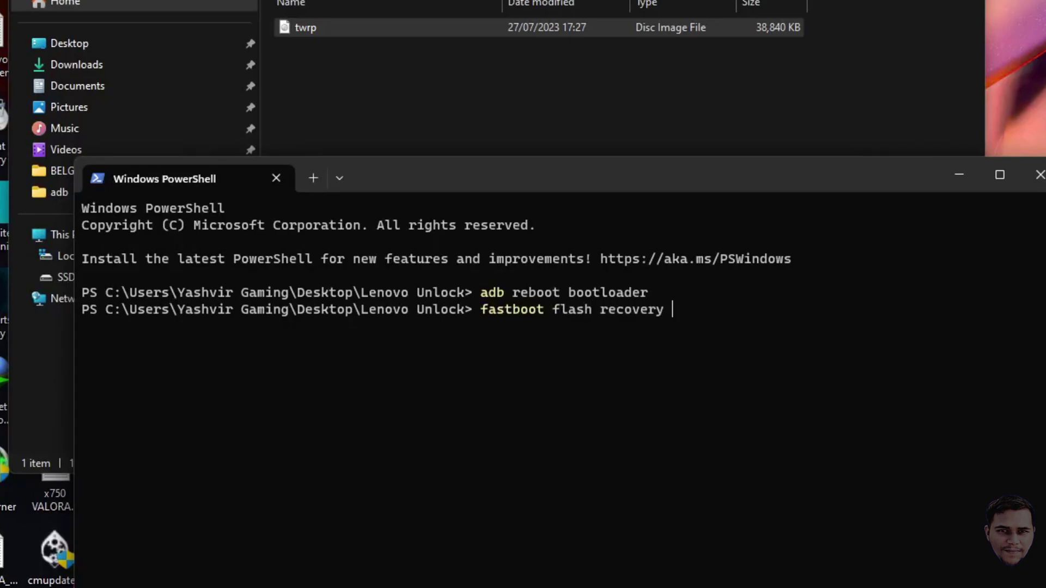
type("twrp.")
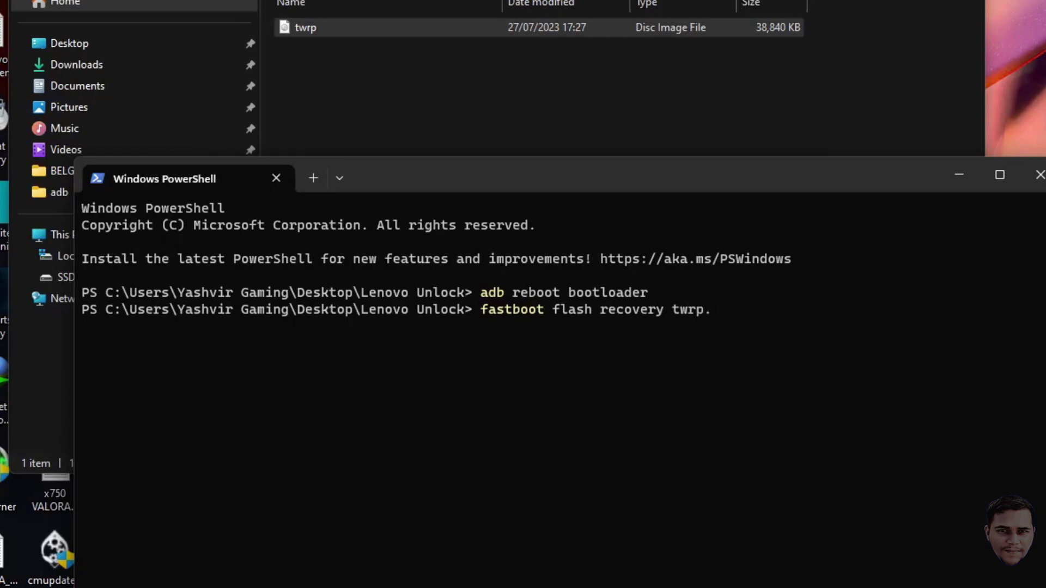
type("img")
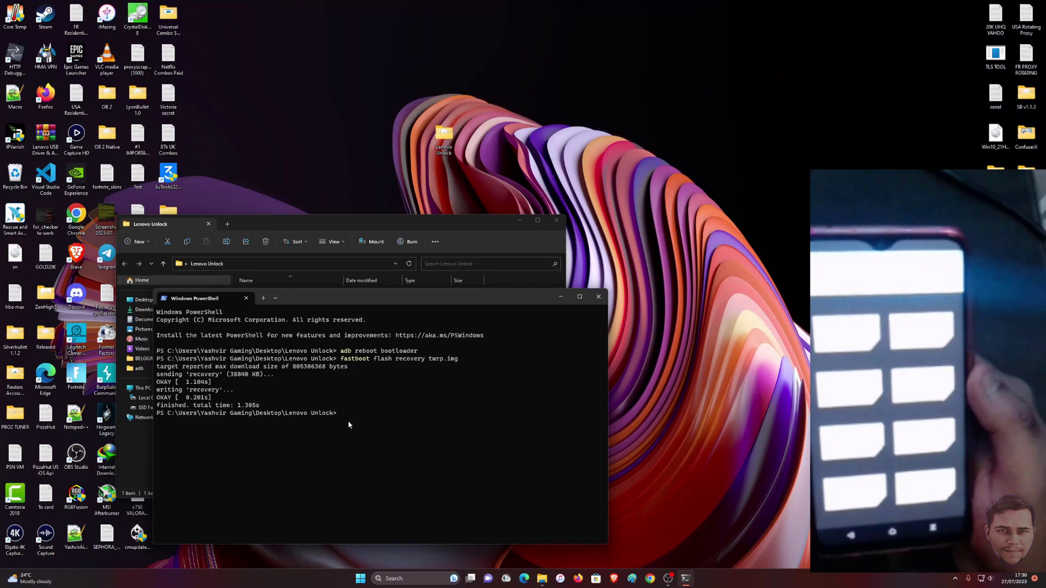
Step: Run fastboot reboot, then close the PowerShell and Lenovo Unlock folder windows
type("fastboot reboot")
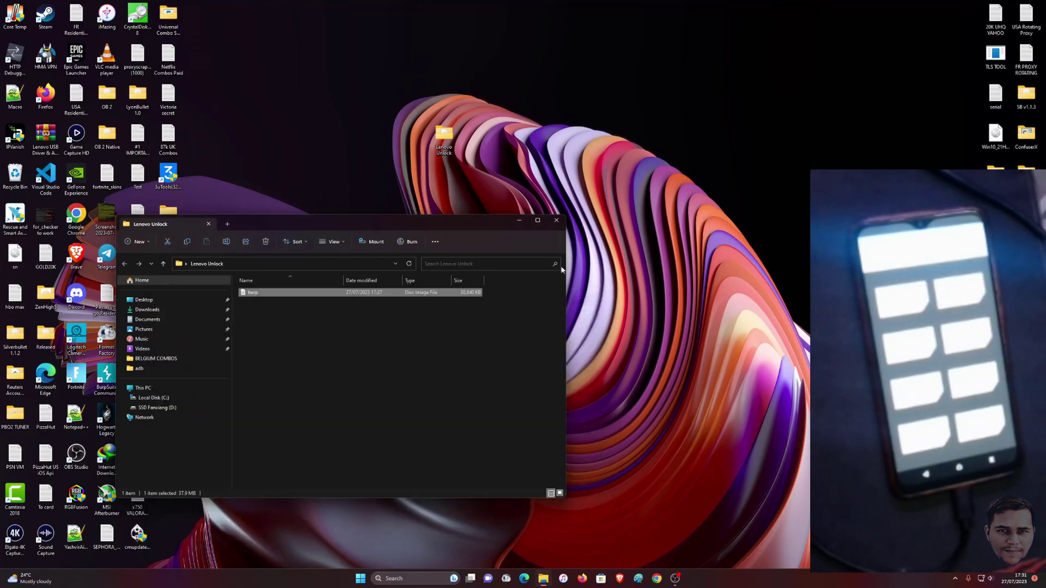
left_click(555, 220)
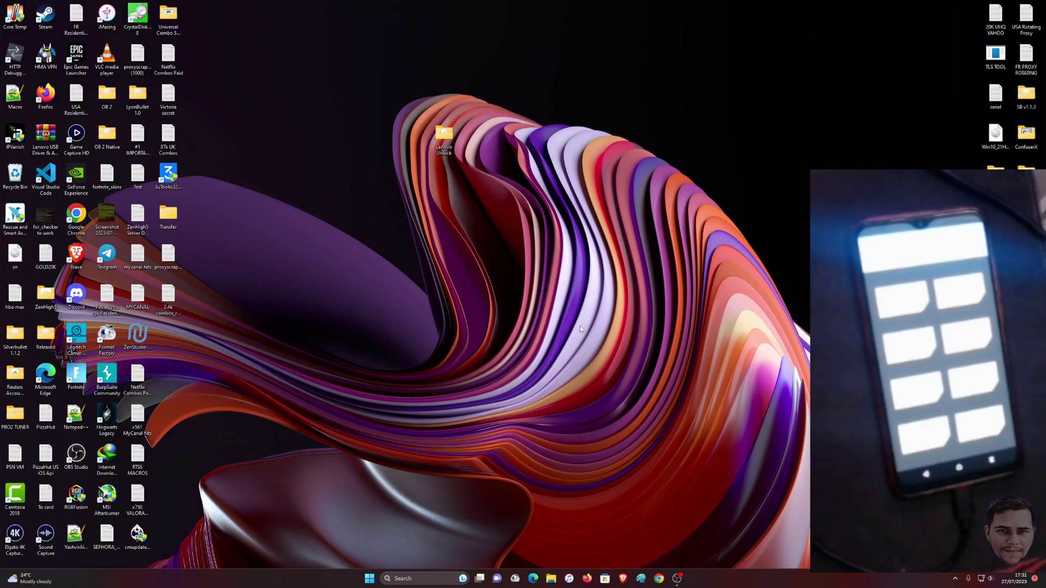